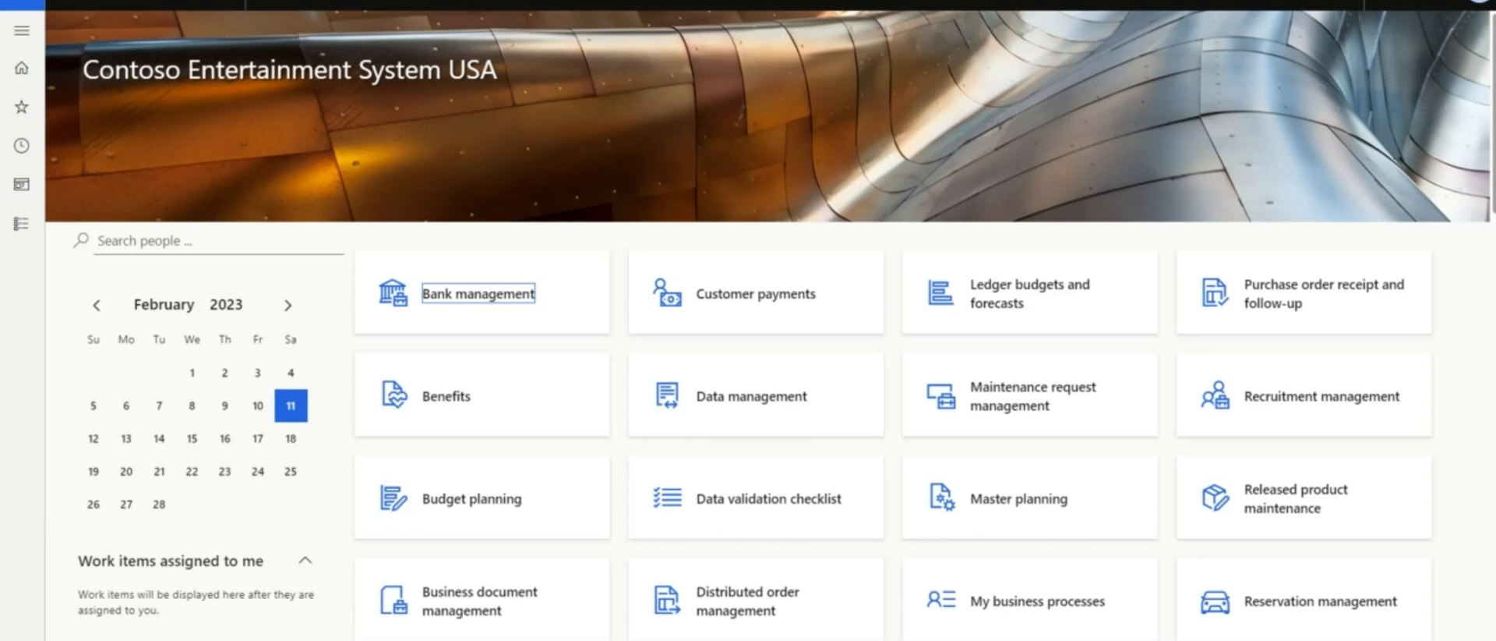
Step: Navigate to the Global address book Party list from the dashboard
click(24, 29)
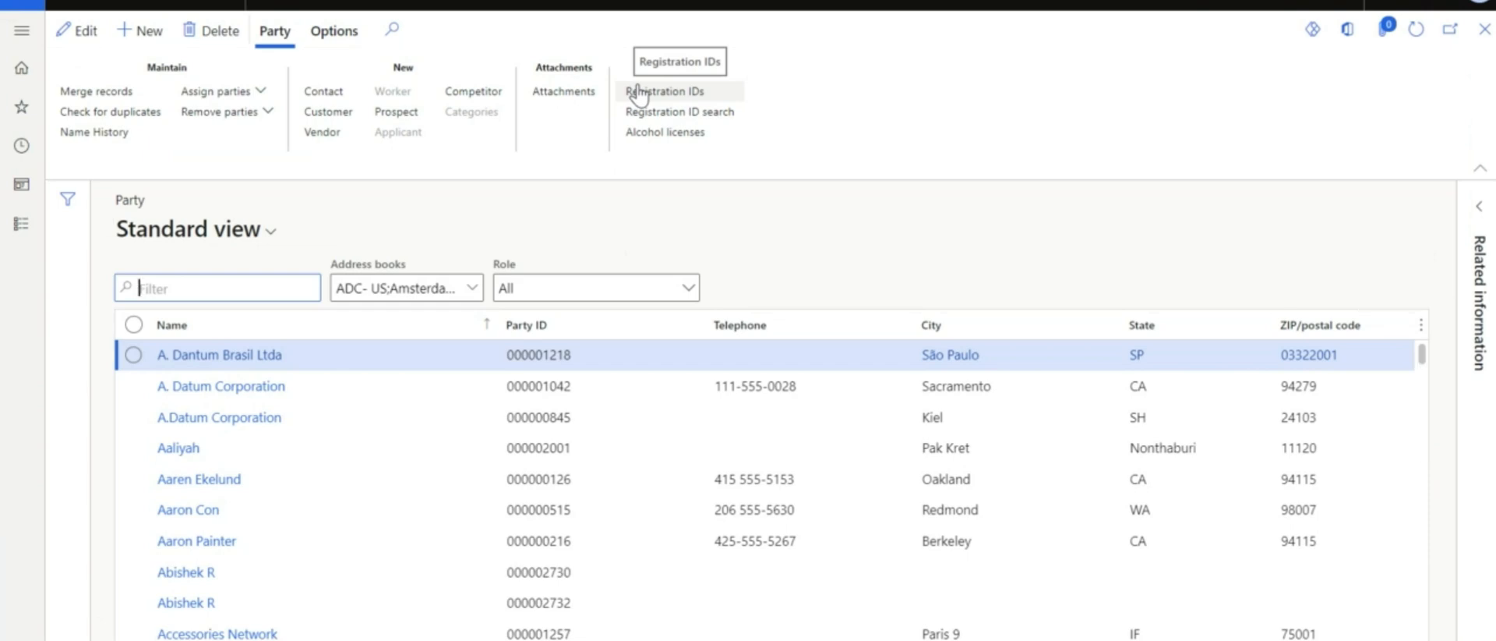
mouse_move(698, 125)
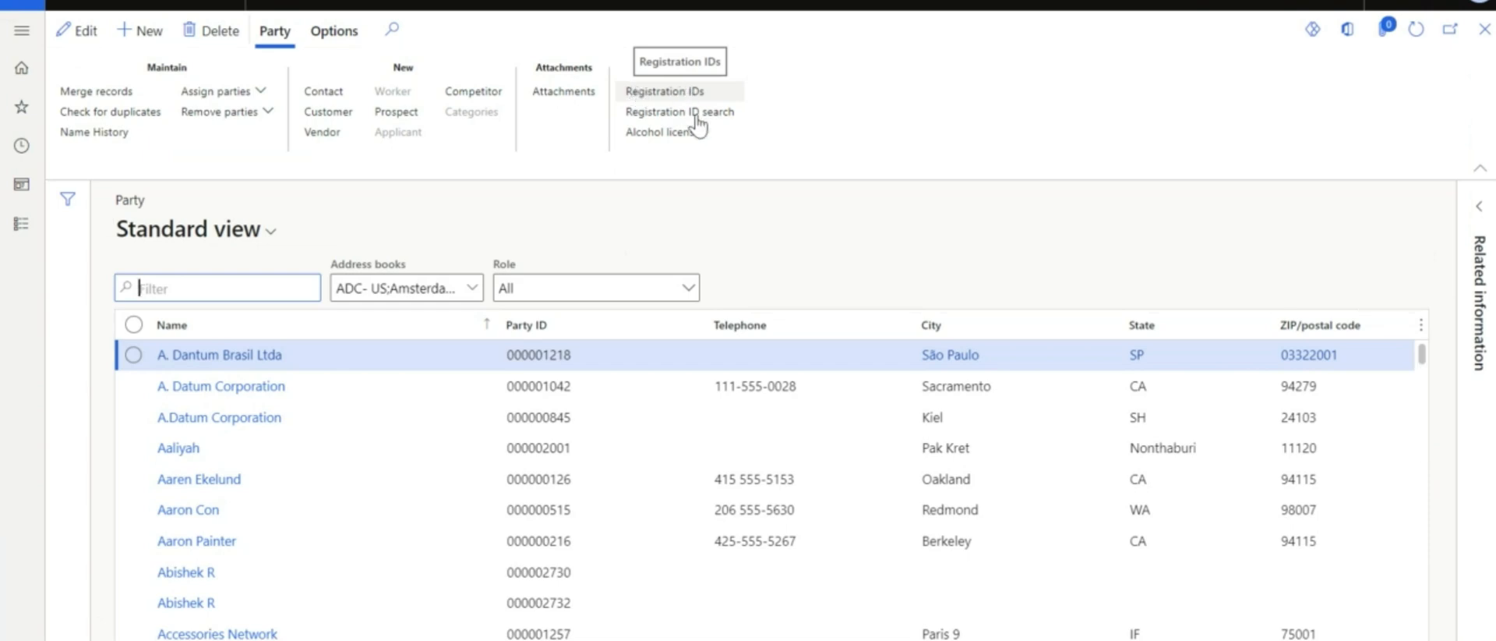
mouse_move(831, 413)
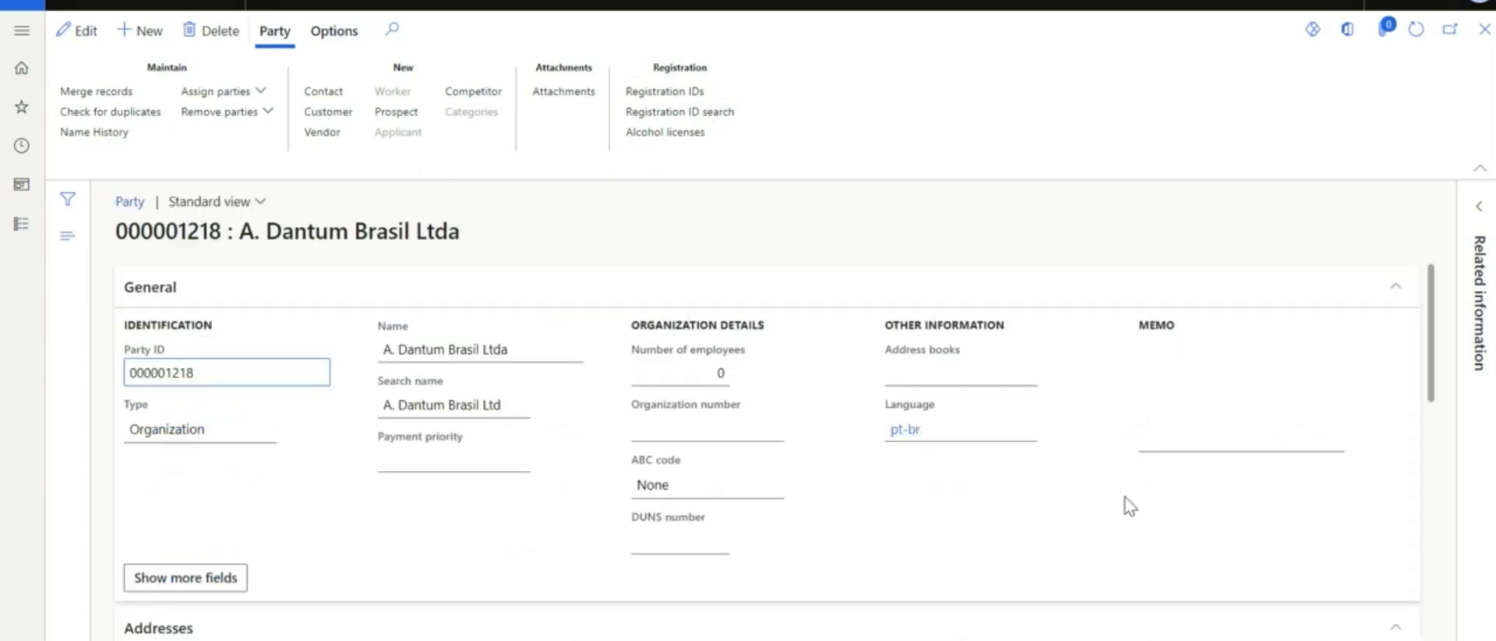
scroll(down, 3)
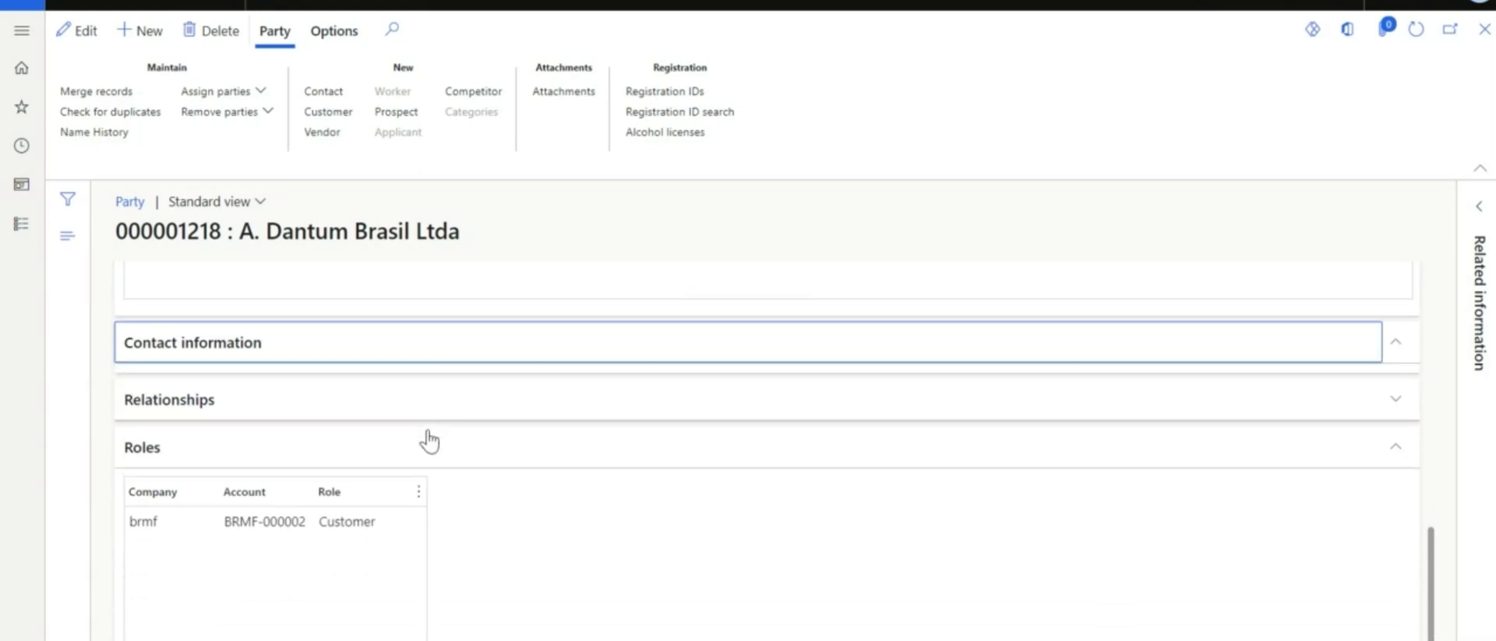
click(192, 342)
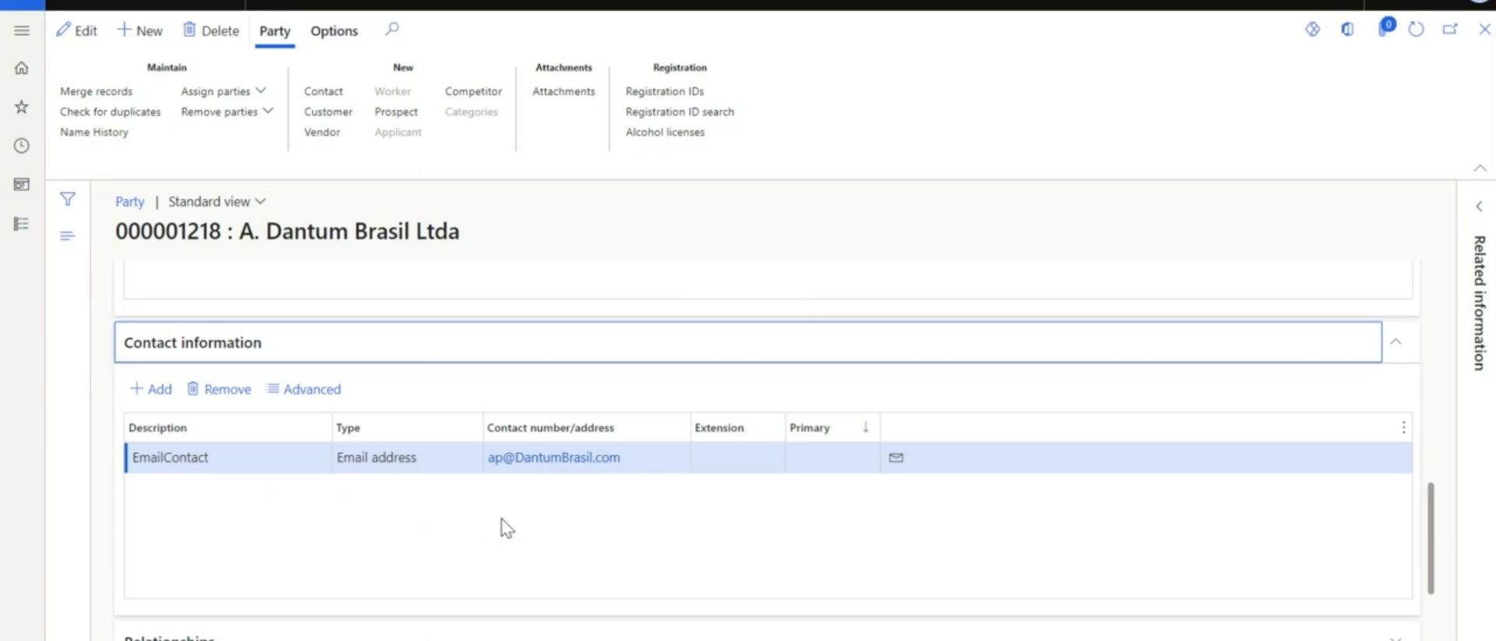
mouse_move(879, 229)
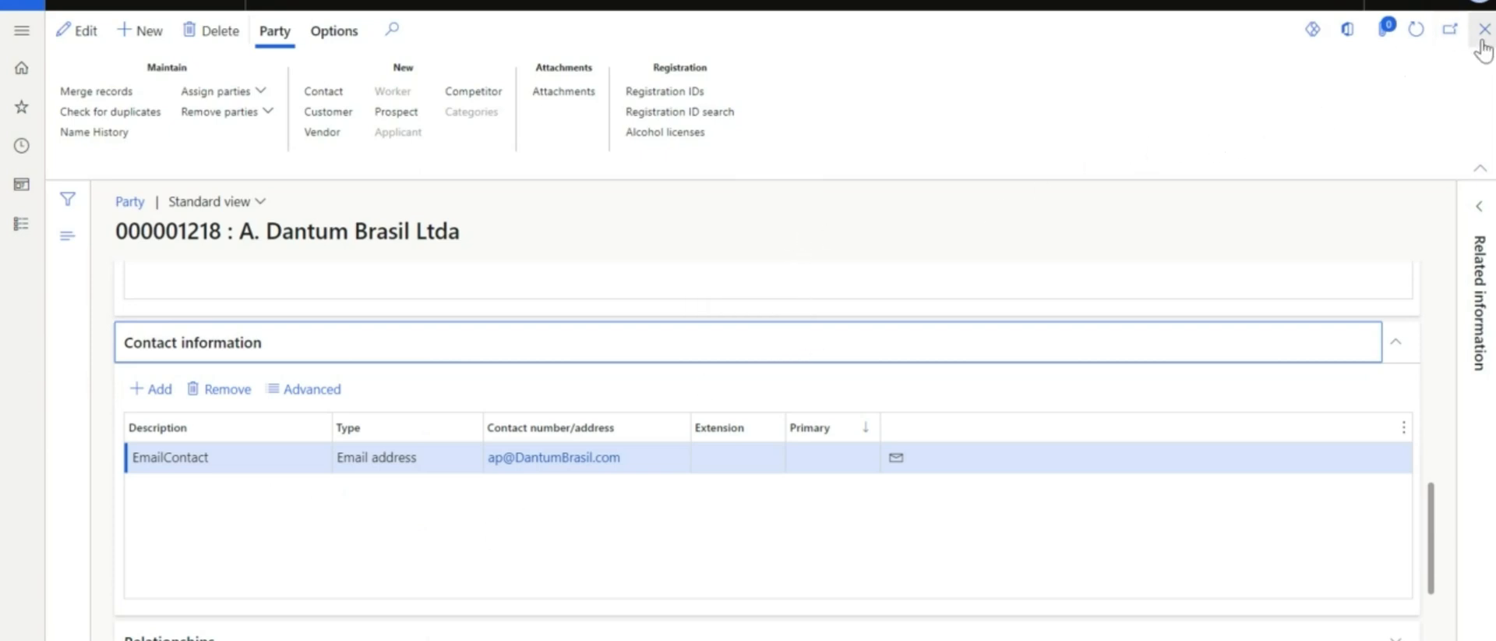
mouse_move(1482, 30)
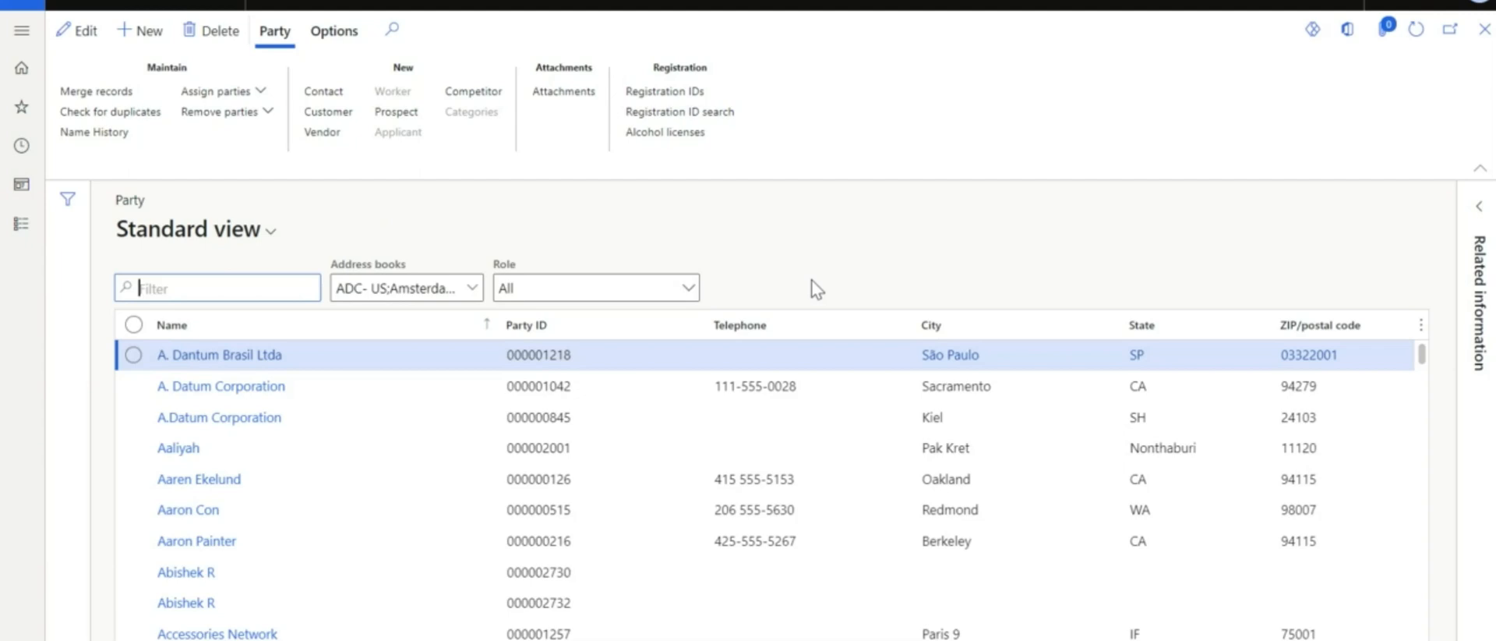
mouse_move(670, 250)
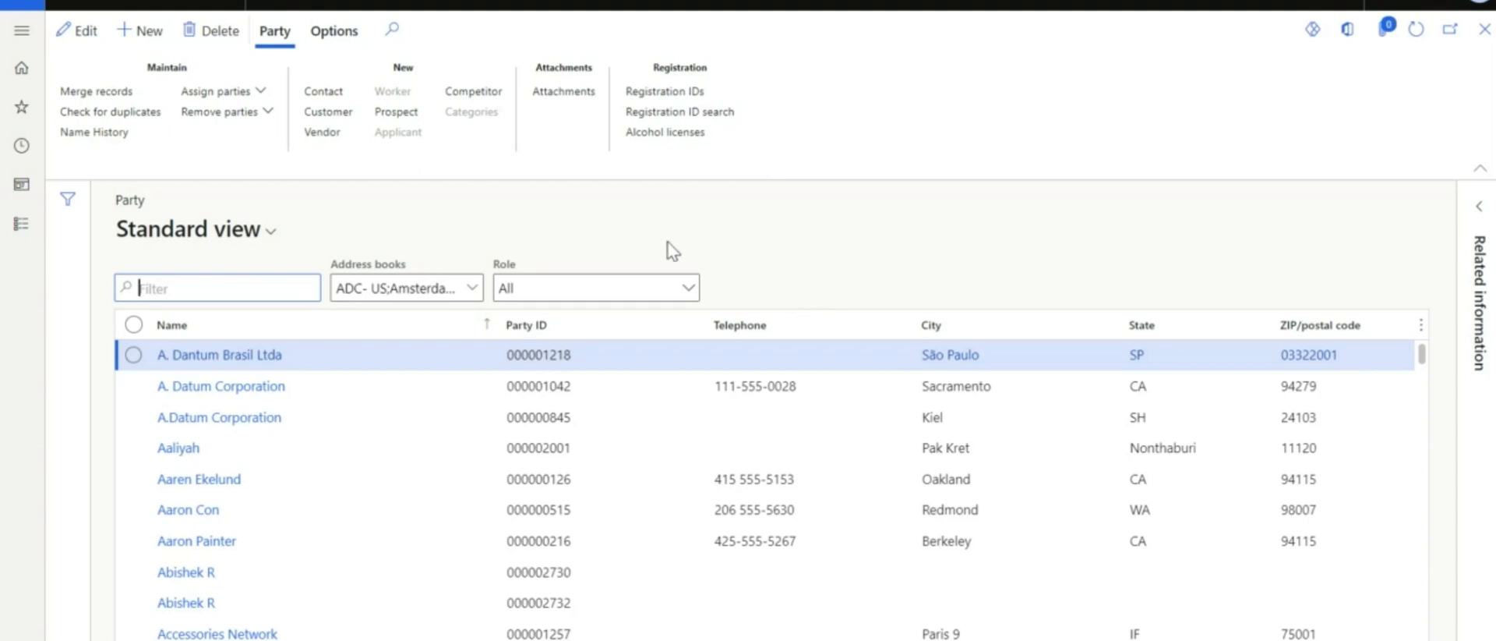
mouse_move(225, 230)
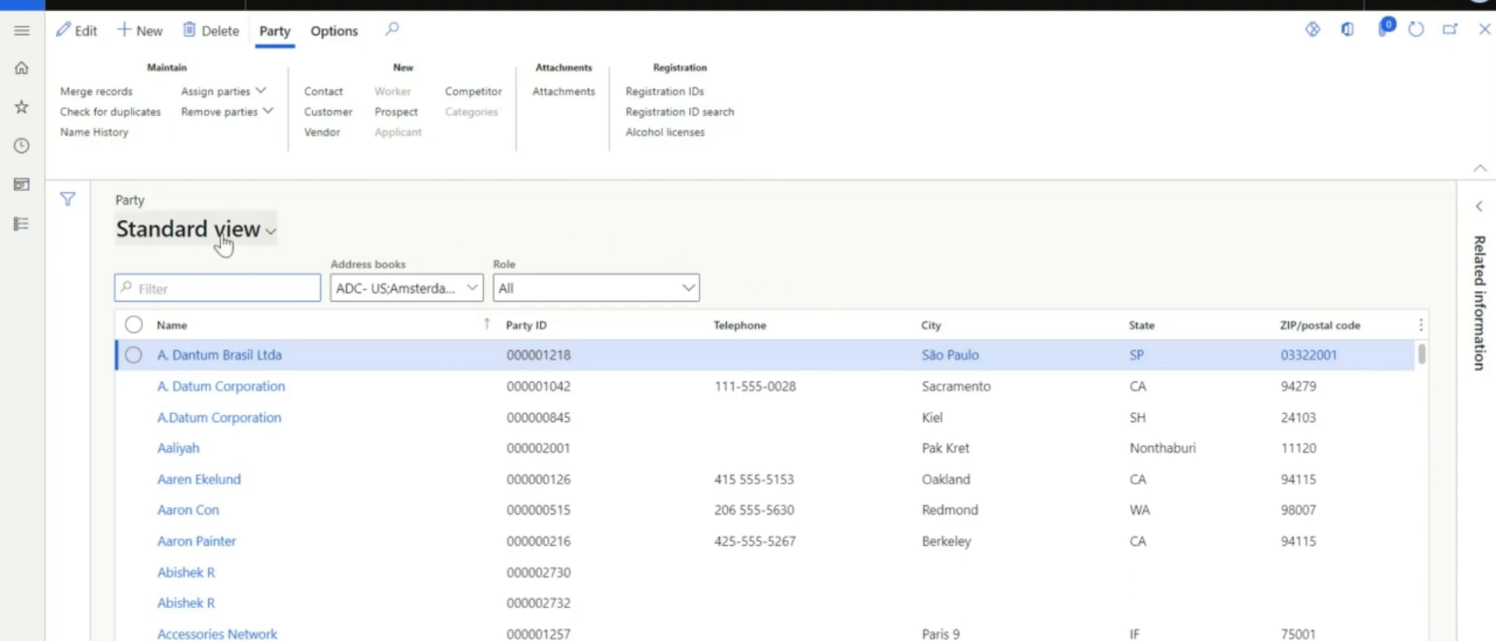
mouse_move(20, 223)
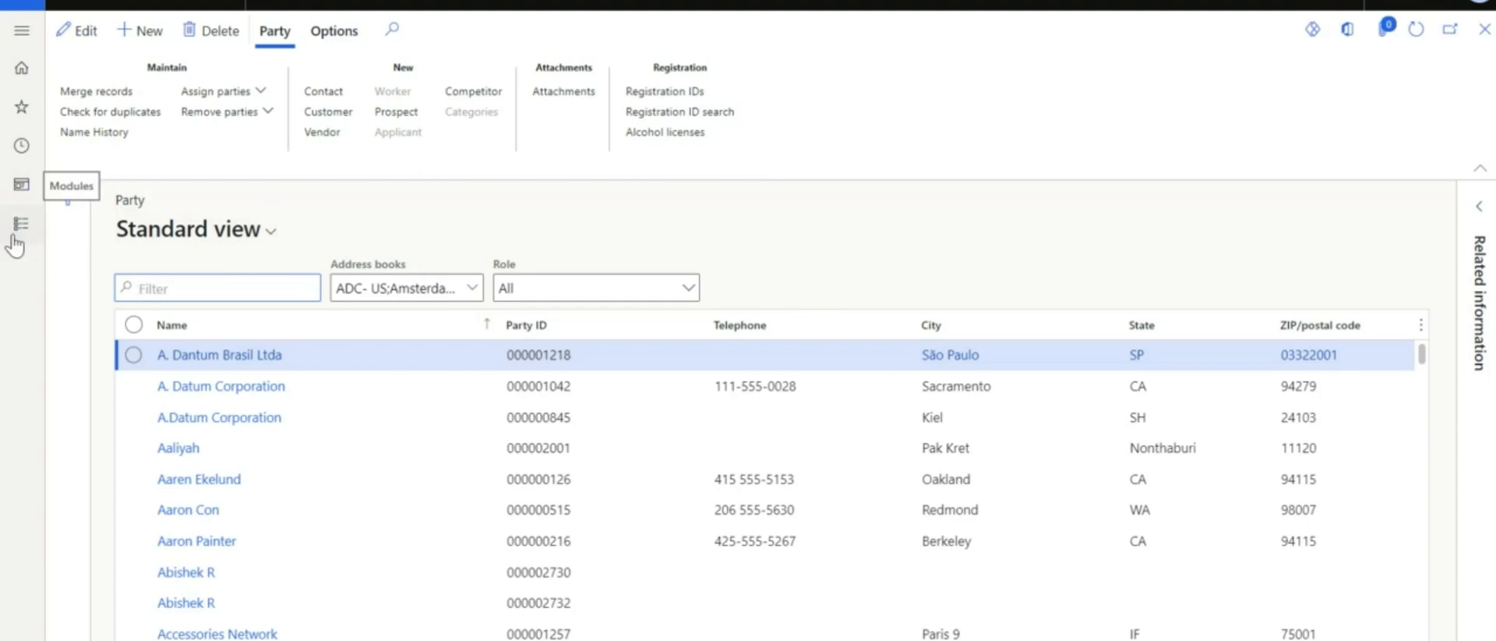
Step: Expand the Modules menu in the left navigation pane
click(15, 223)
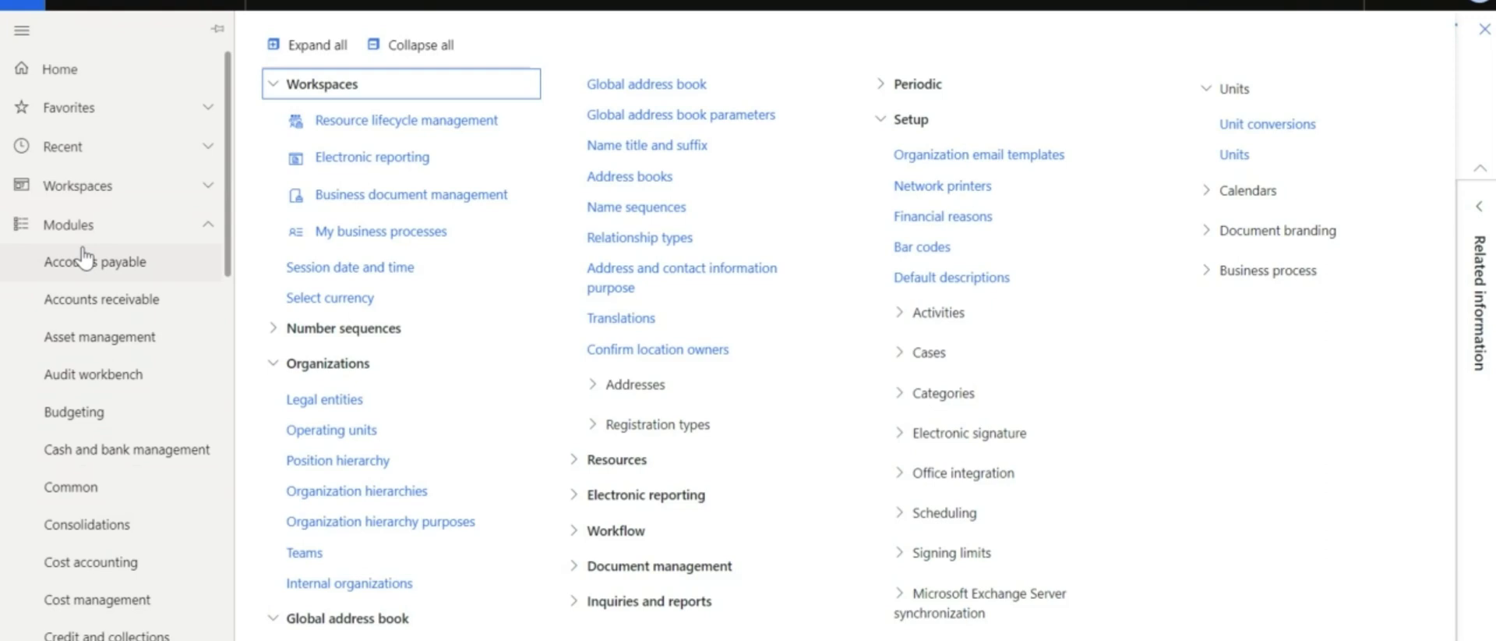
Step: Launch the Excel workbook designer from Common and browse down its data entity list
click(71, 486)
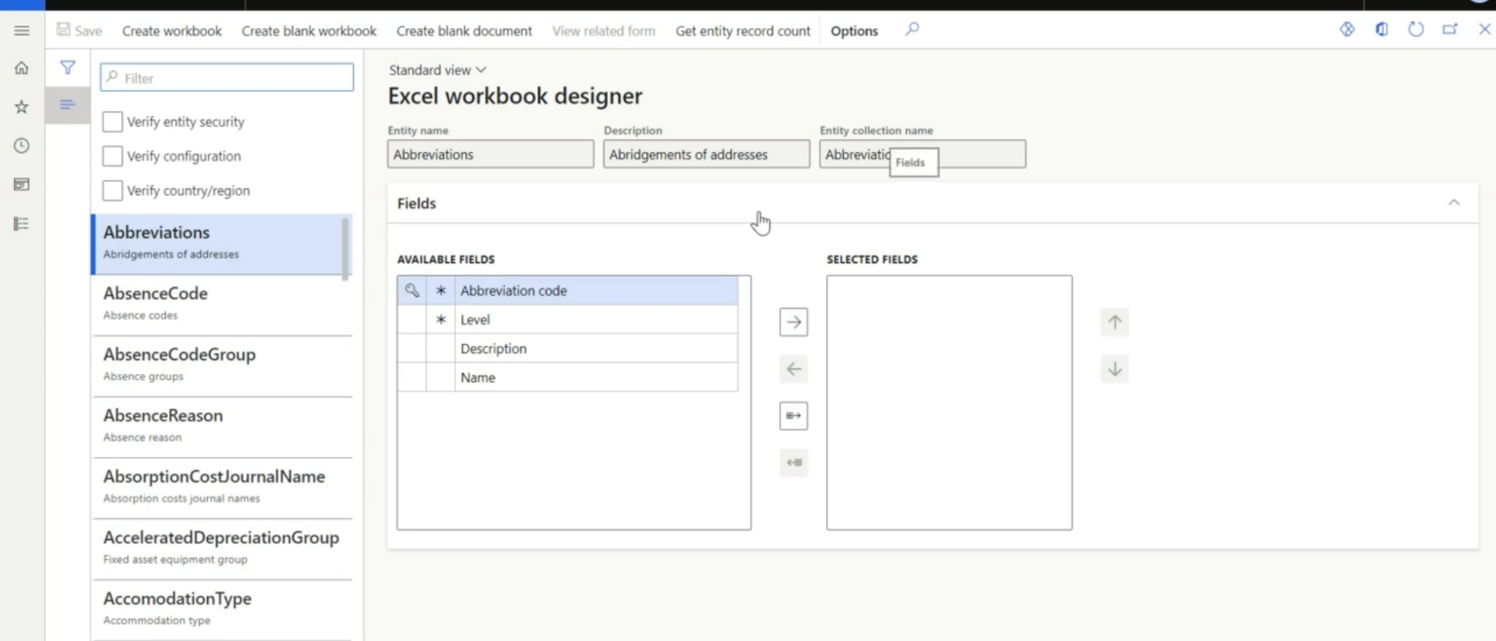
mouse_move(767, 223)
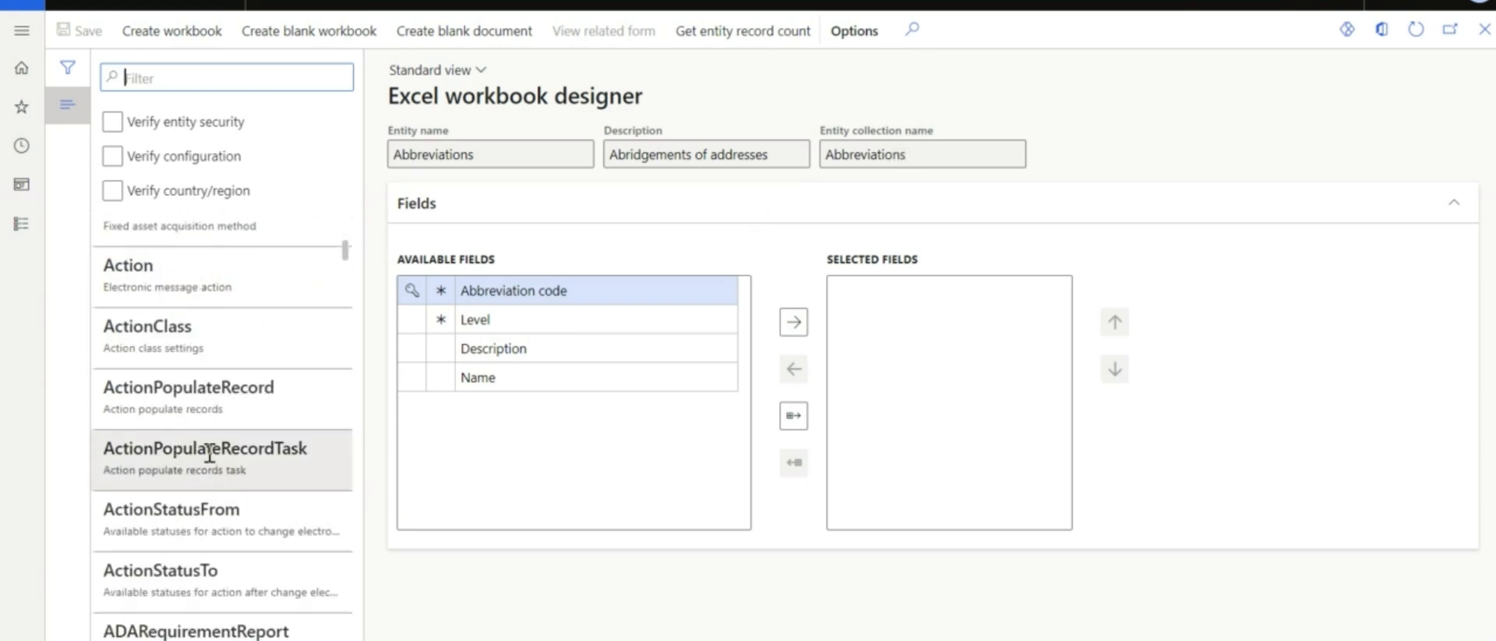
scroll(down, 3)
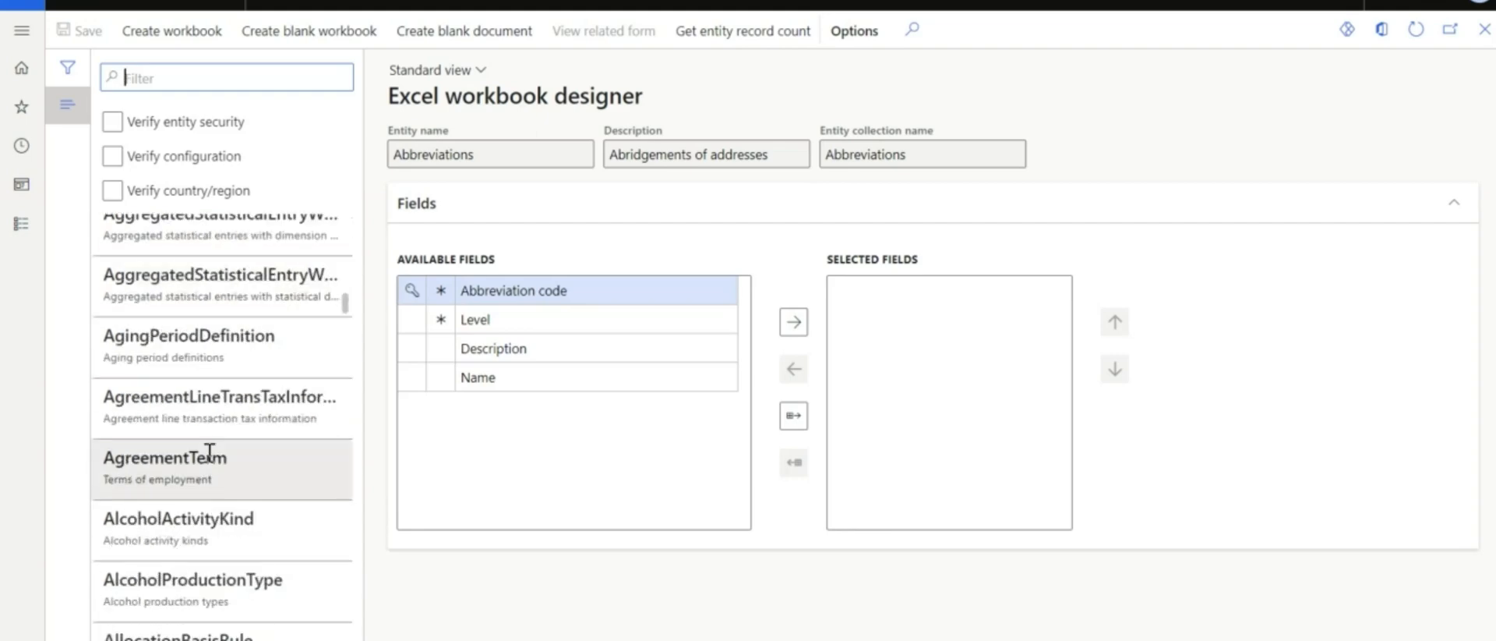
scroll(down, 3)
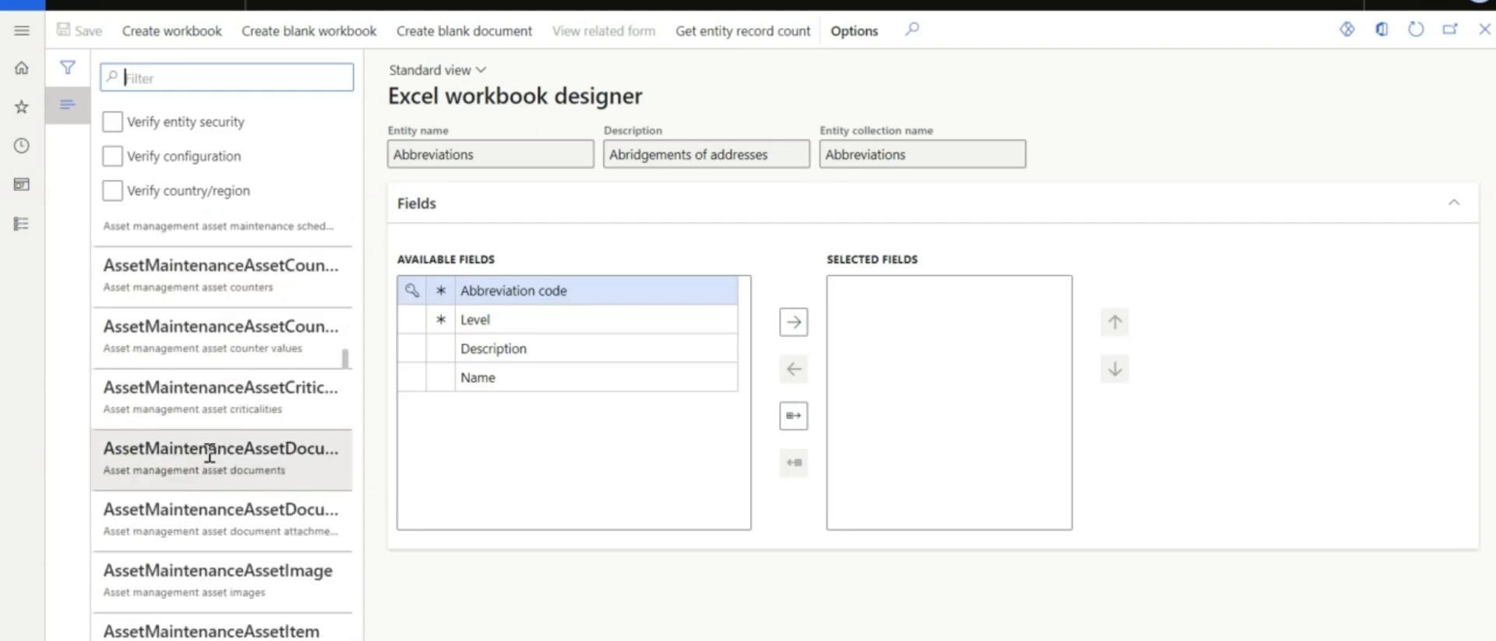
scroll(down, 3)
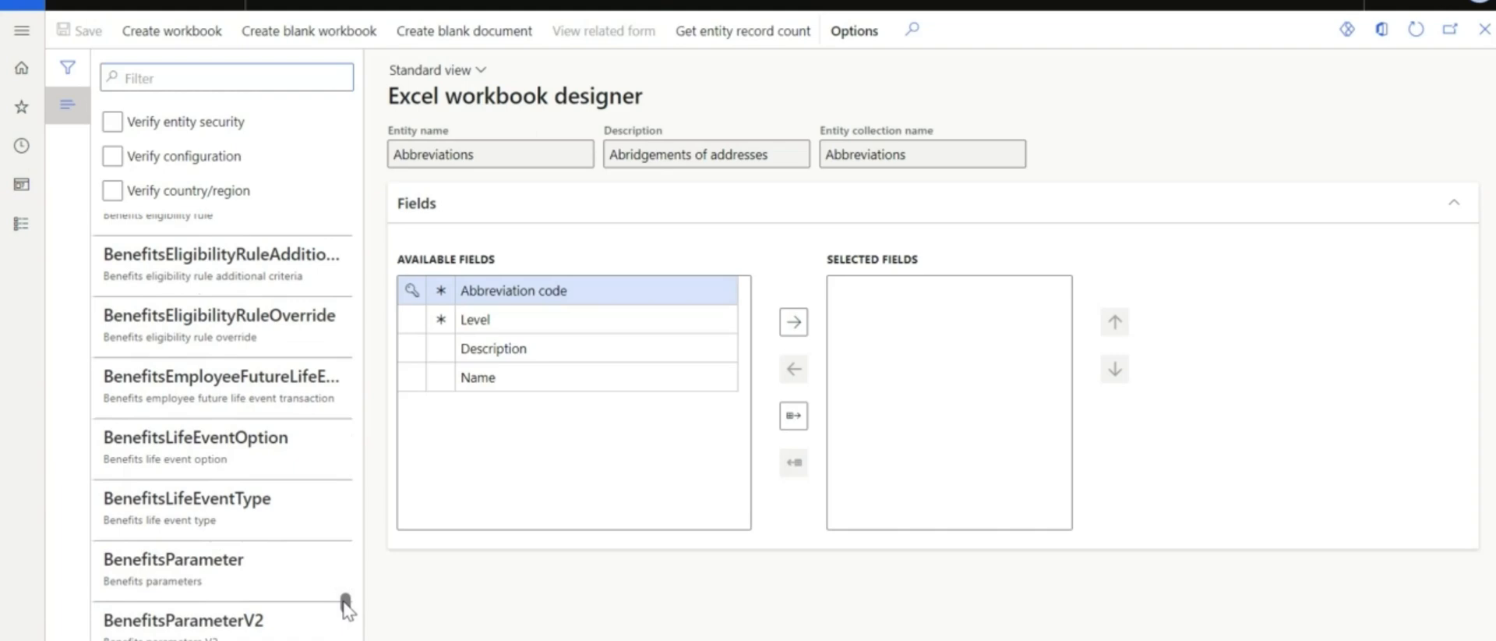
scroll(down, 3)
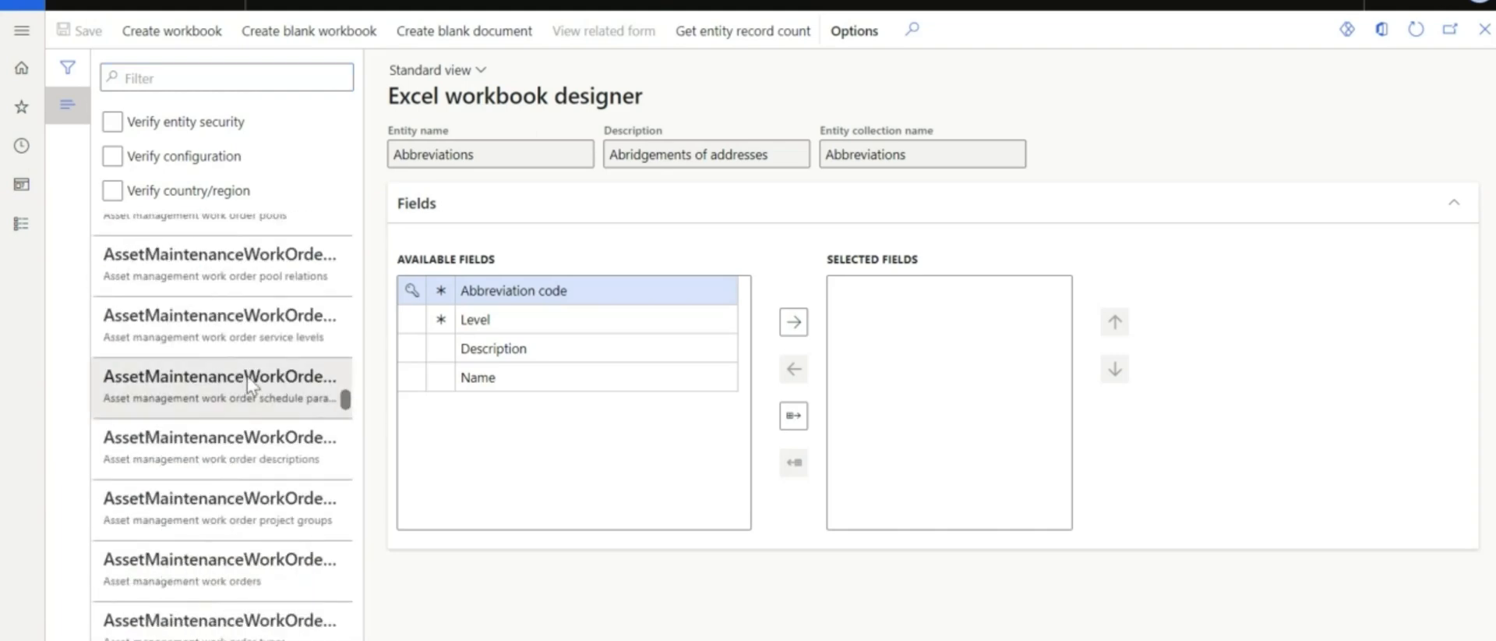
scroll(down, 3)
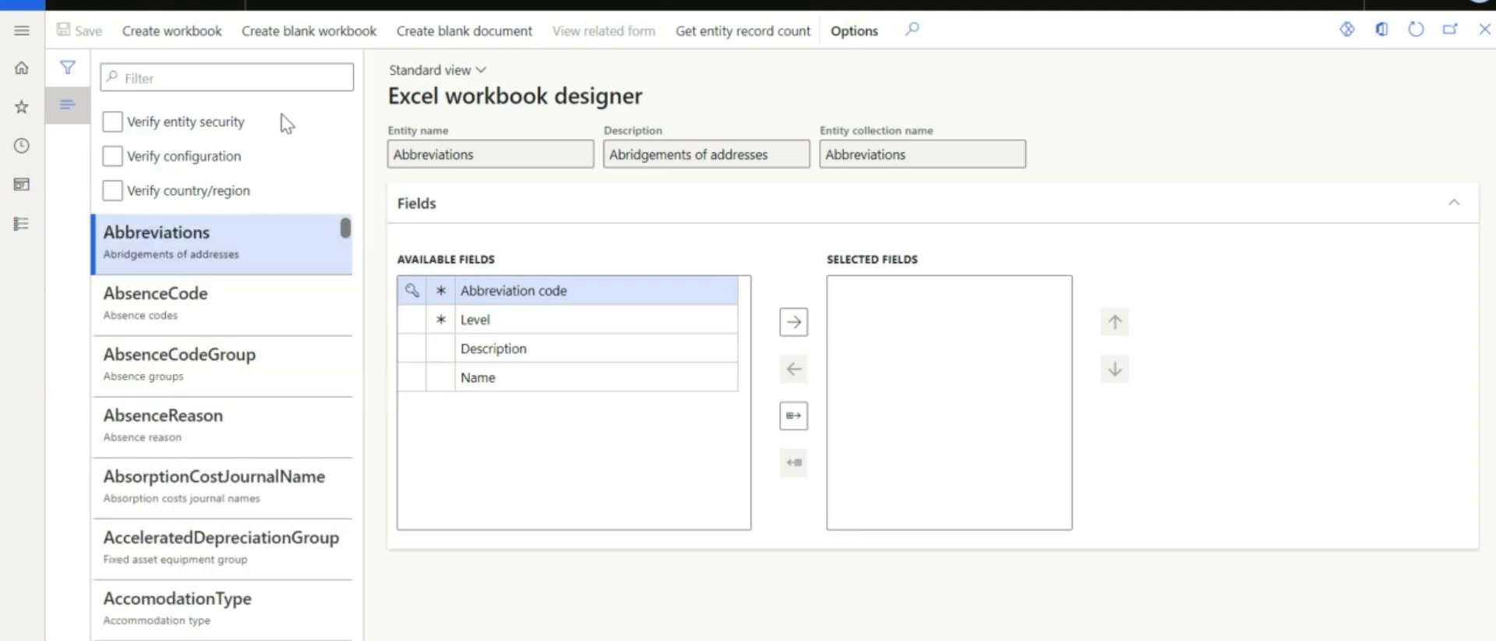
mouse_move(226, 78)
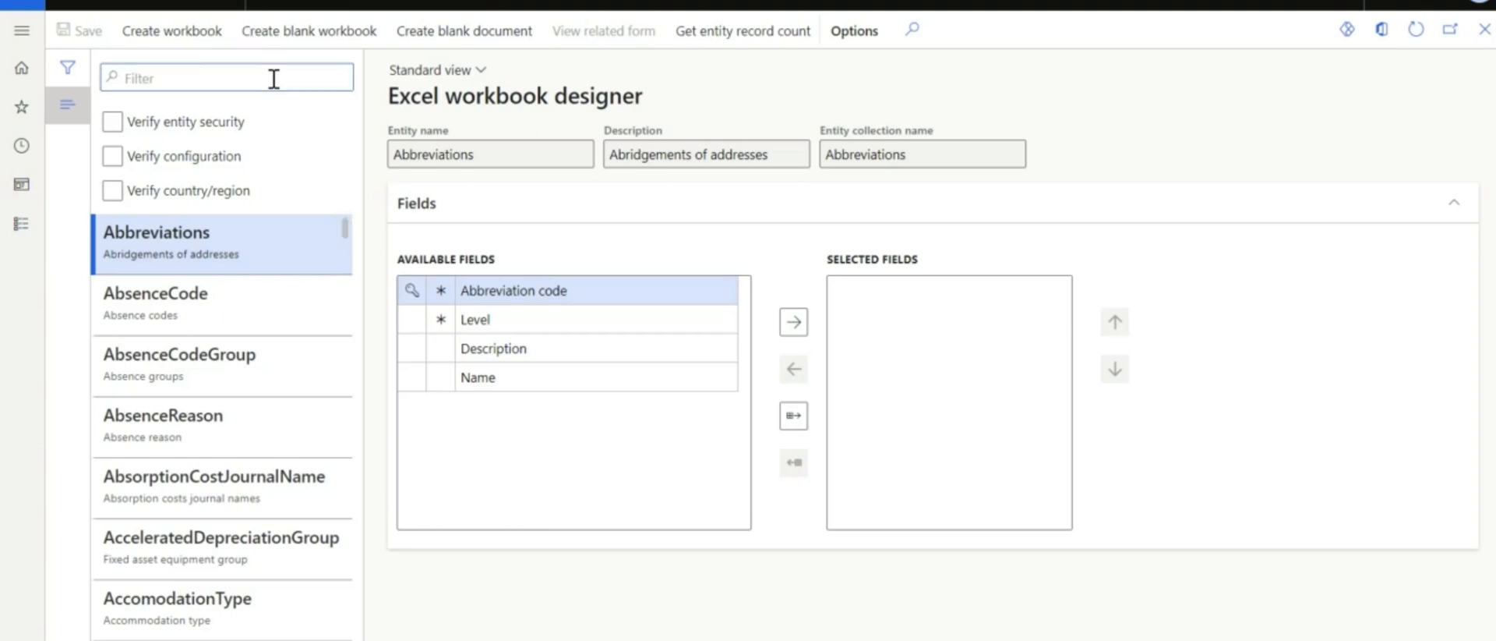
Step: Filter entities with *party* and select PartyContactV3 to show its available fields
text(*)
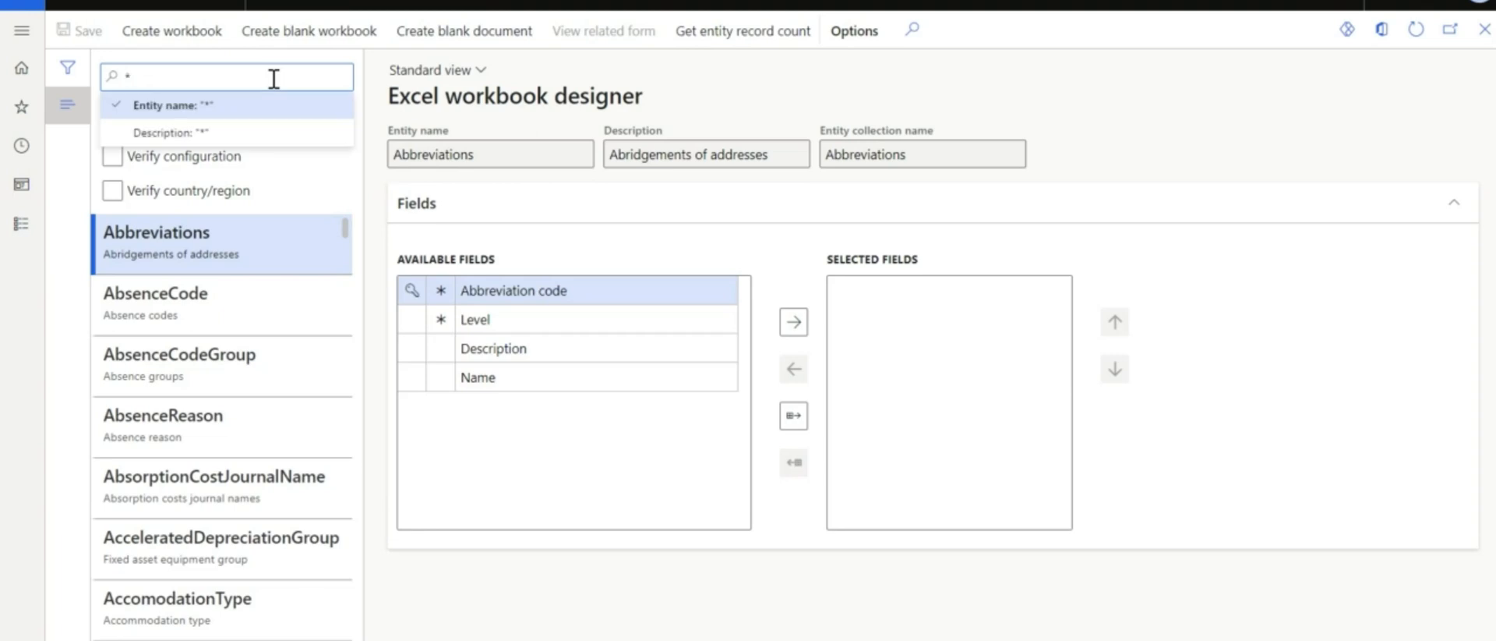
text(*party*)
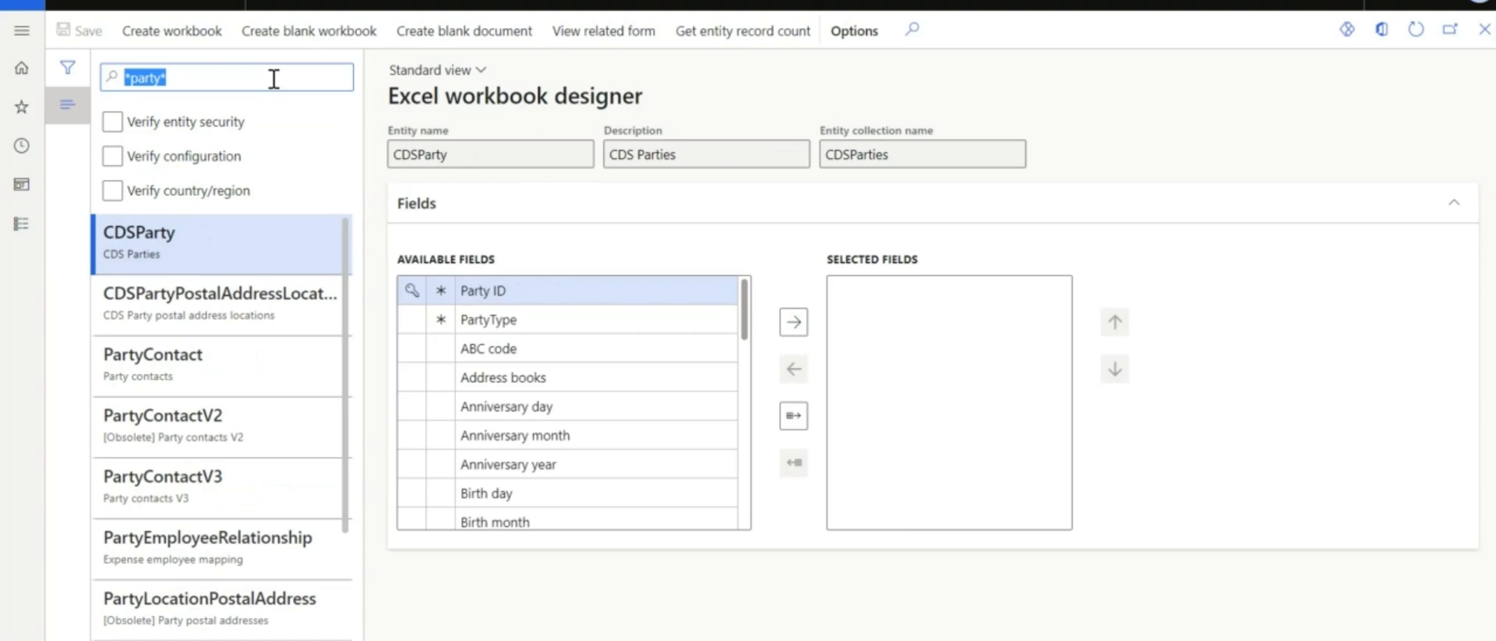
mouse_move(295, 62)
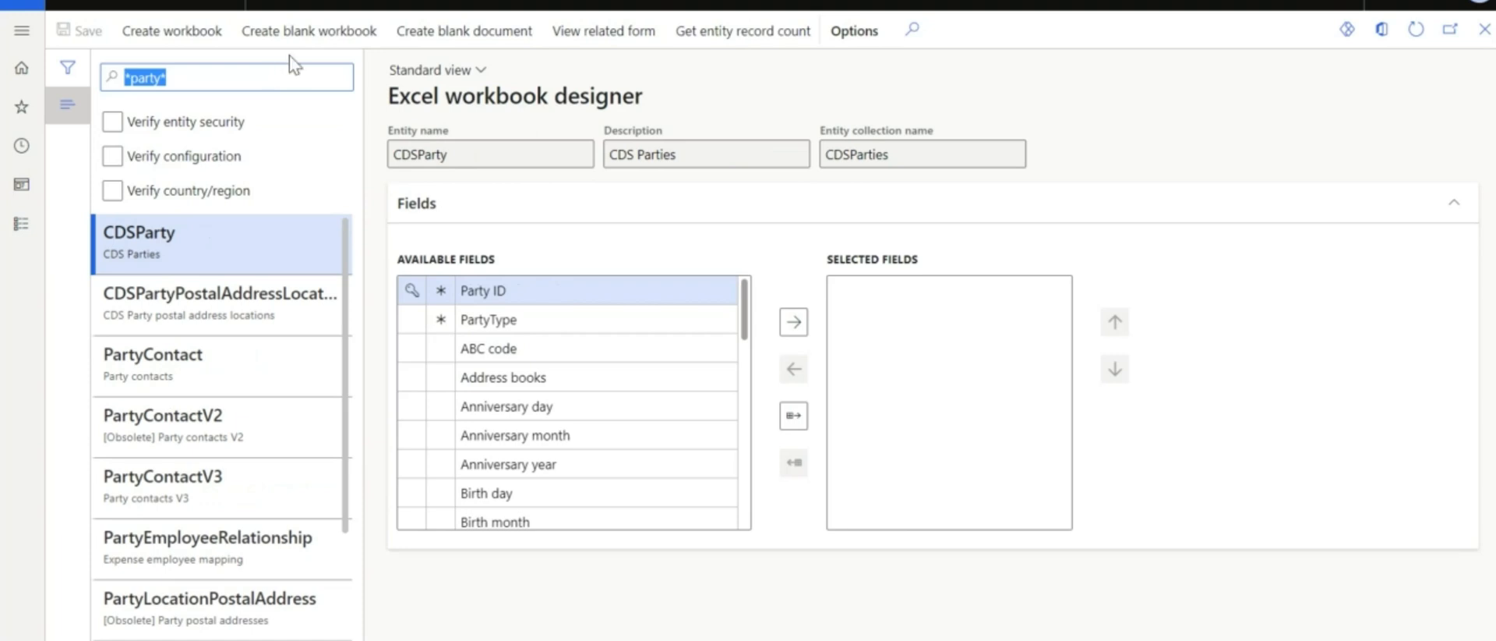
mouse_move(229, 487)
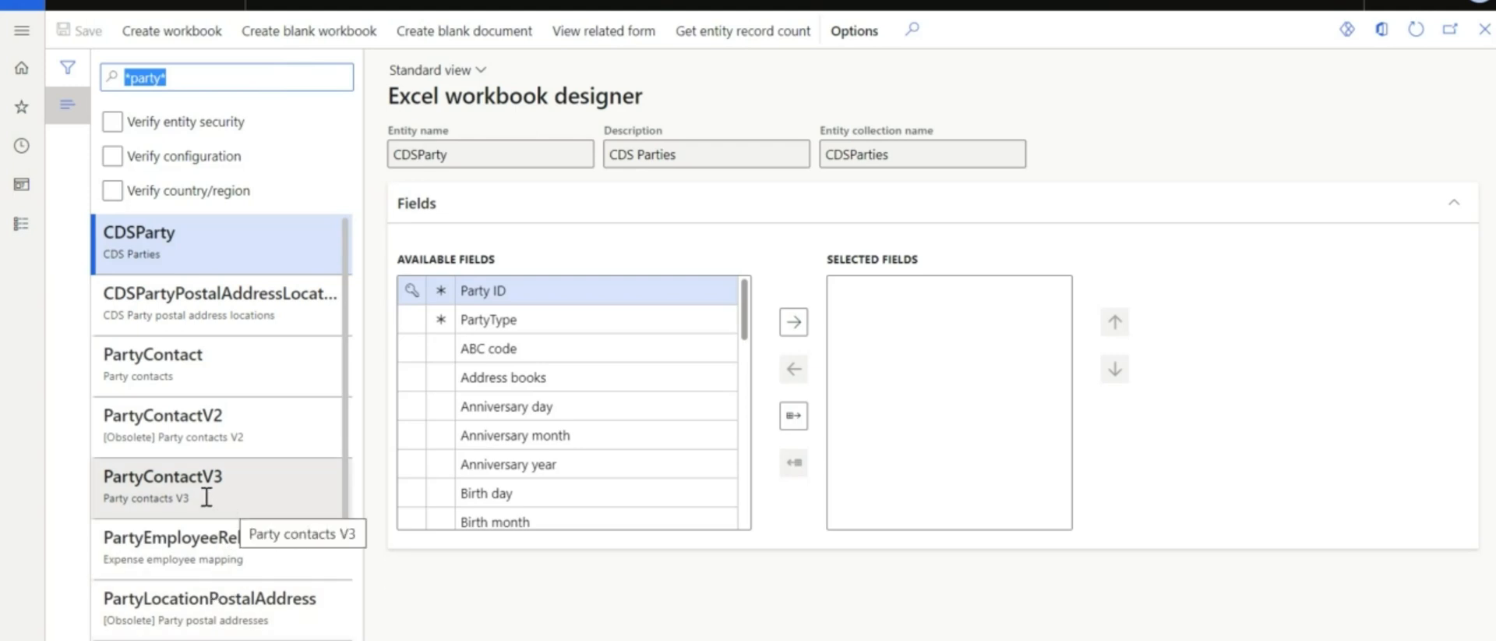
click(162, 475)
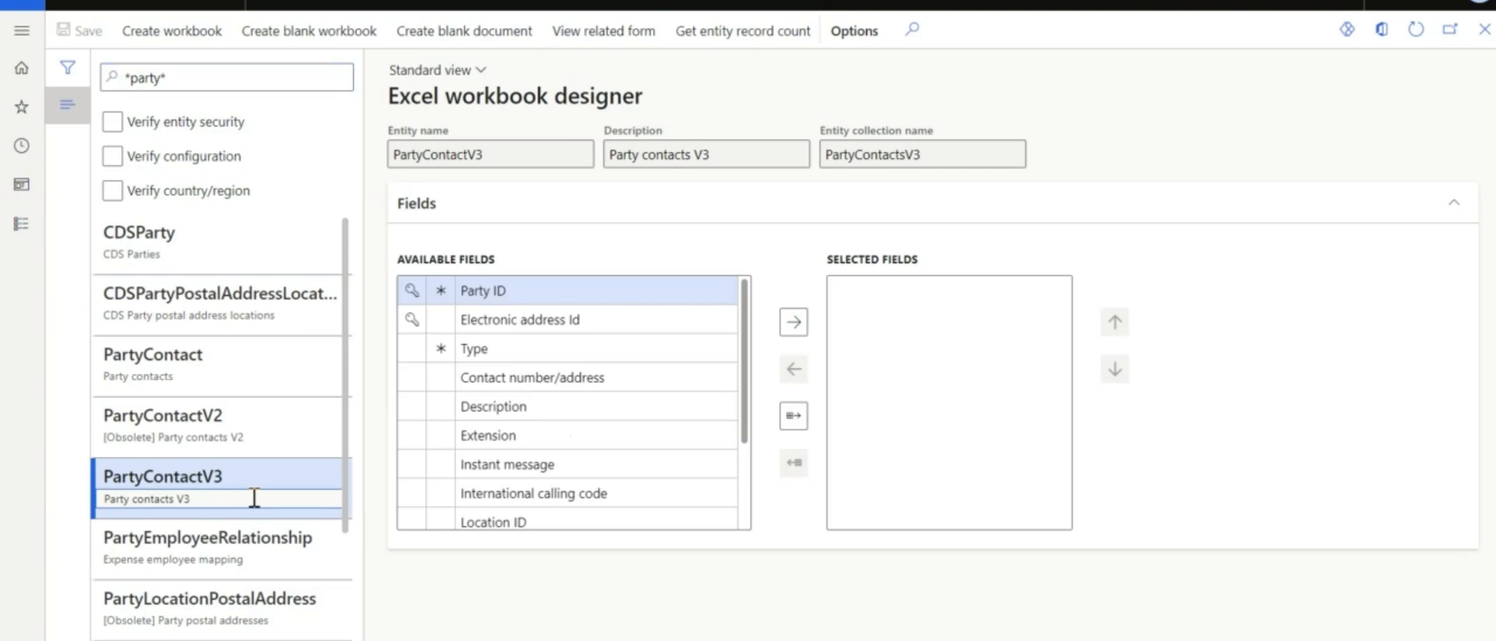
mouse_move(435, 279)
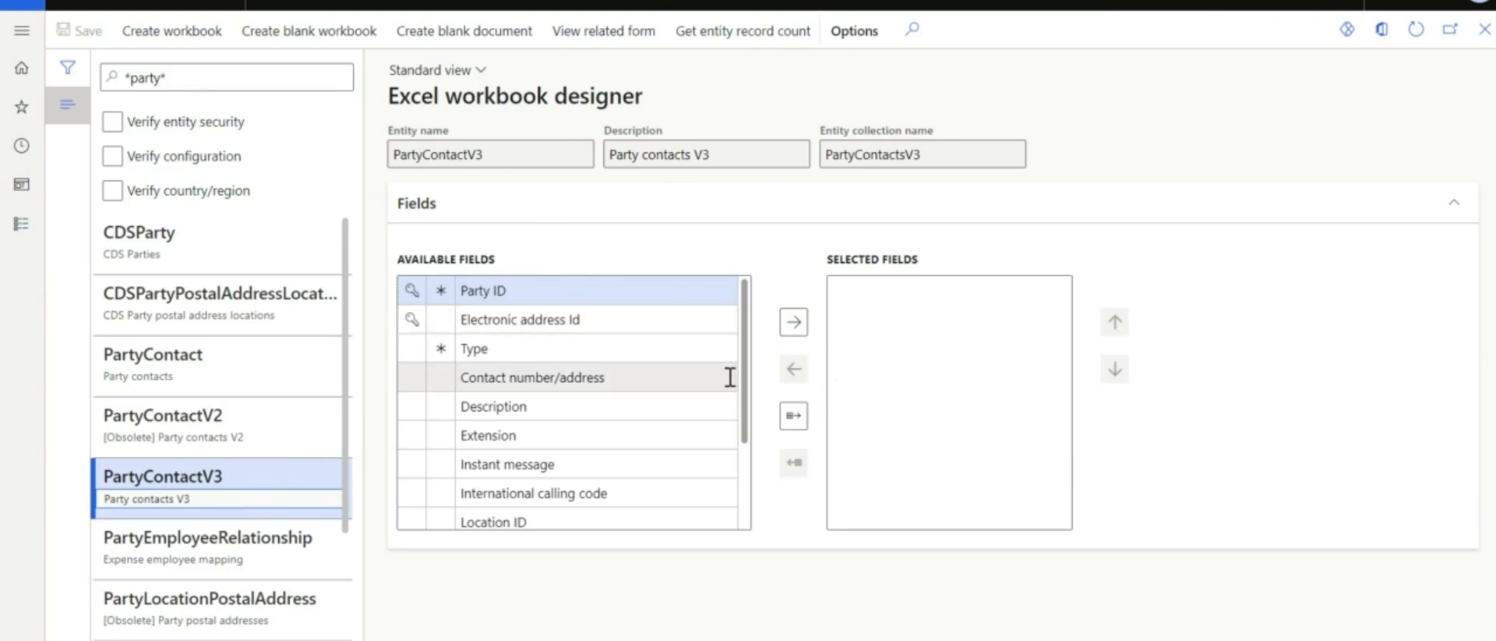
Step: Add all PartyContactV3 fields to the workbook's selected fields
click(793, 415)
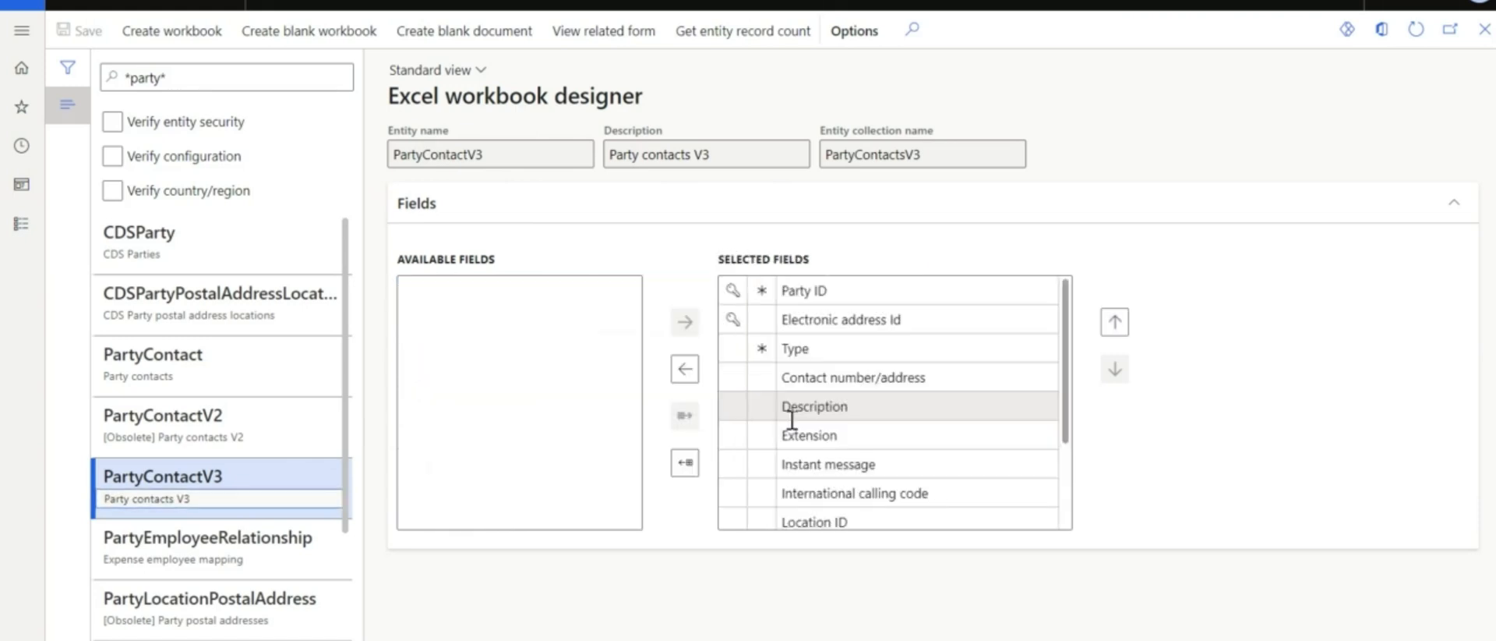
mouse_move(813, 406)
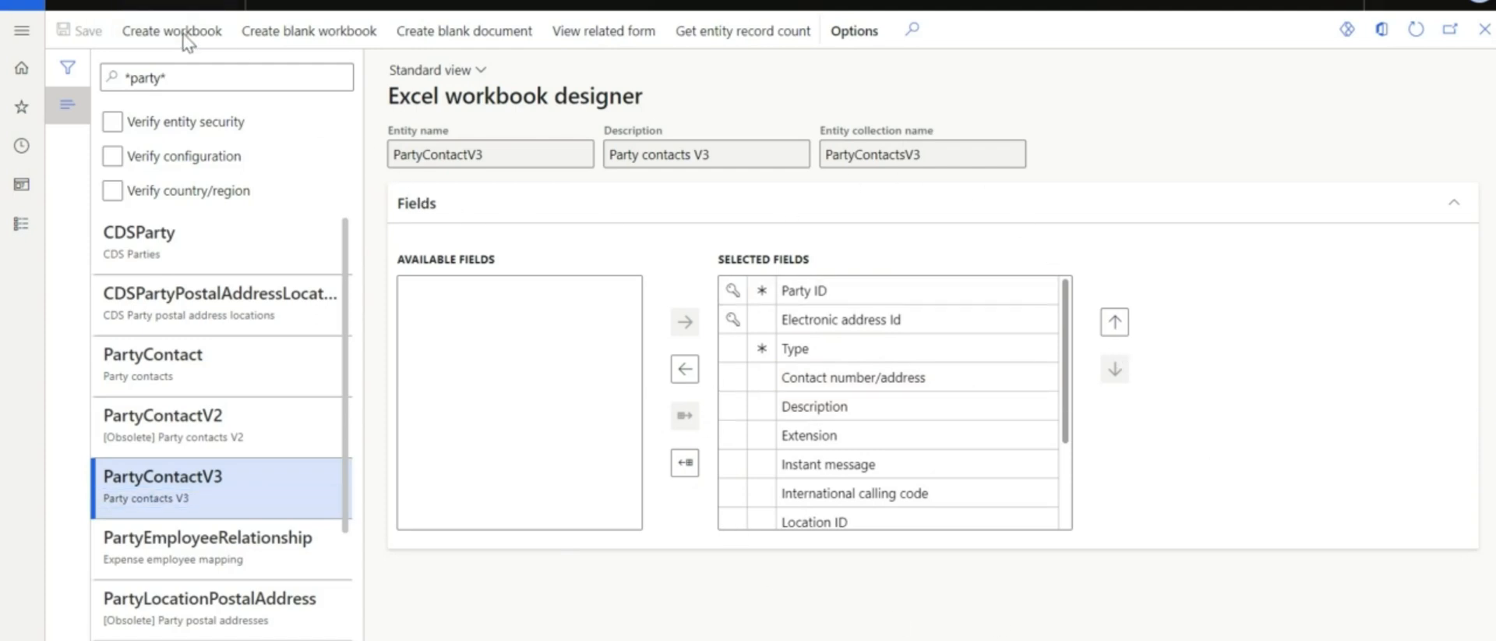
Step: Create the PartyContactV3 workbook, download it, and open the file in Excel
click(172, 30)
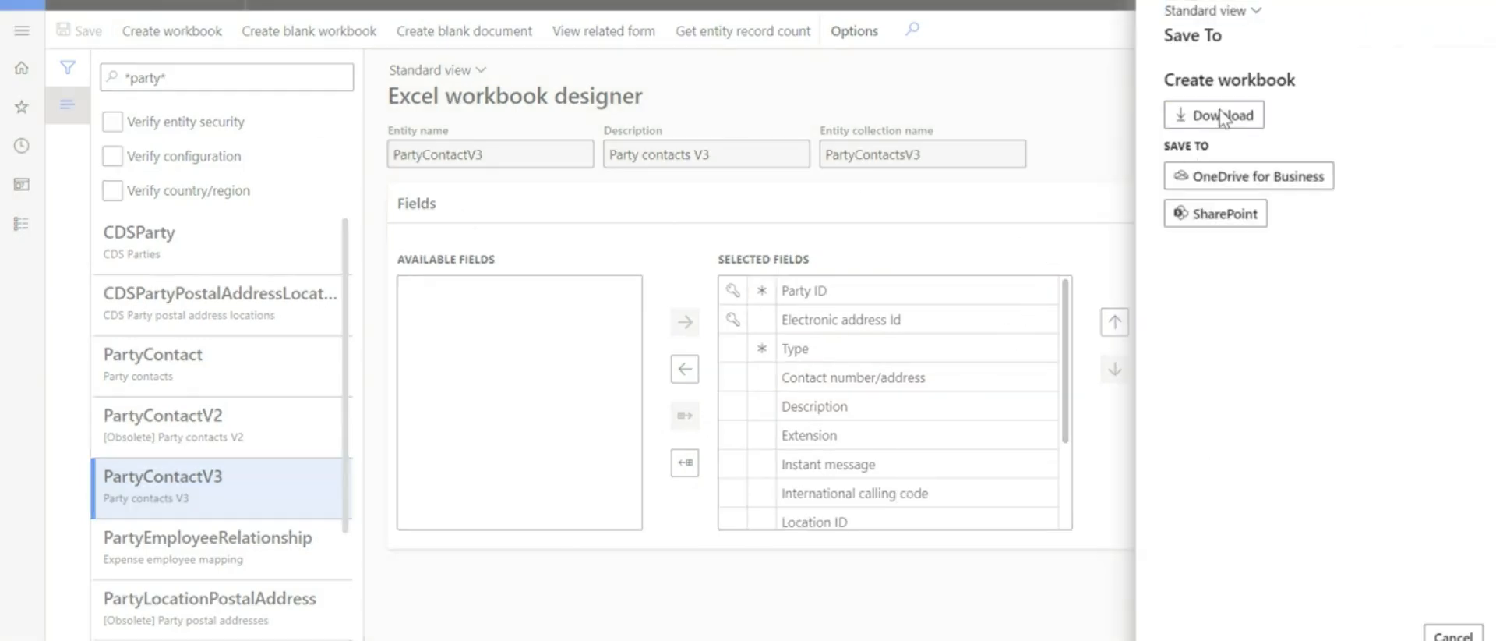
click(1214, 116)
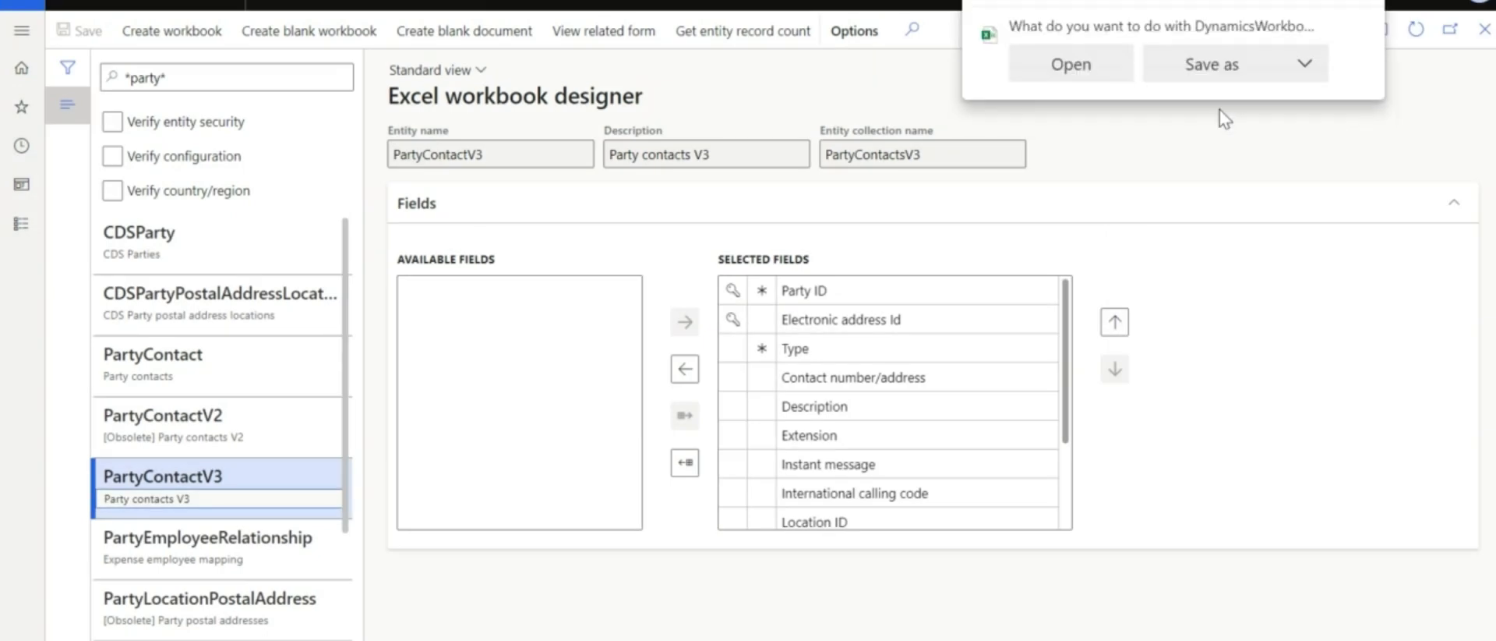
click(1071, 62)
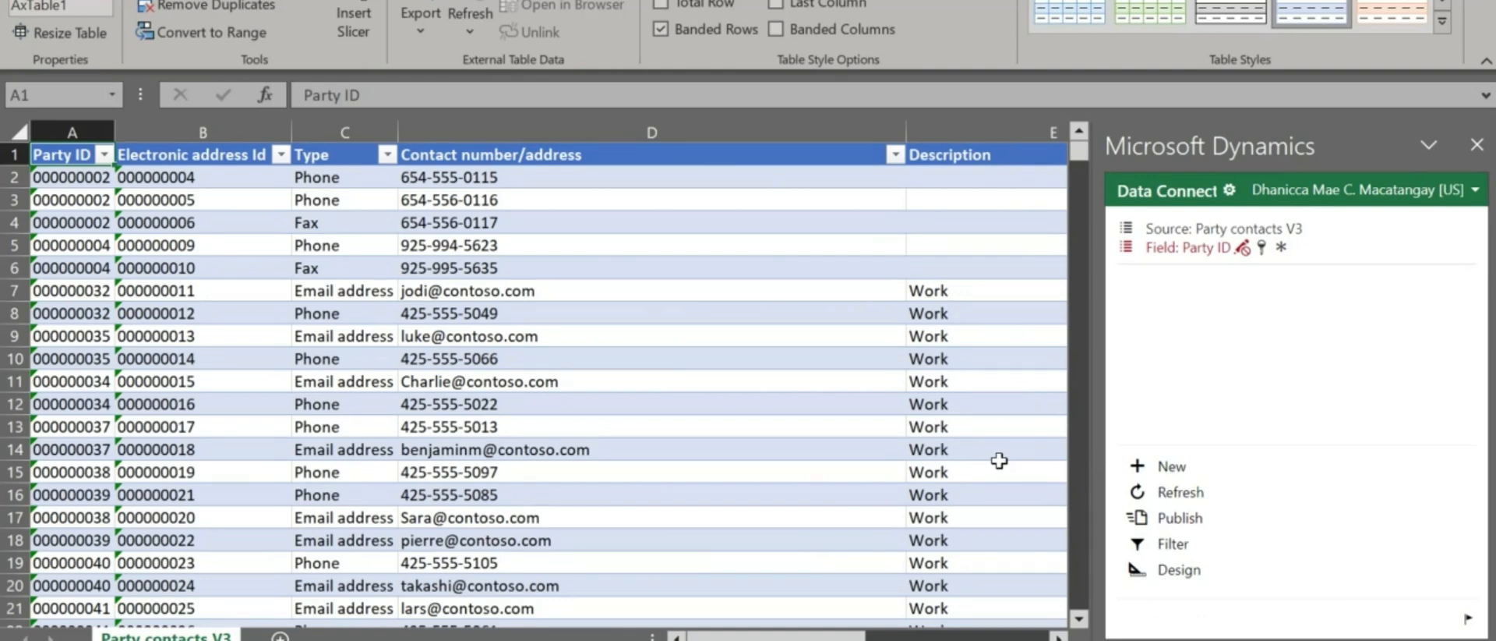
mouse_move(985, 461)
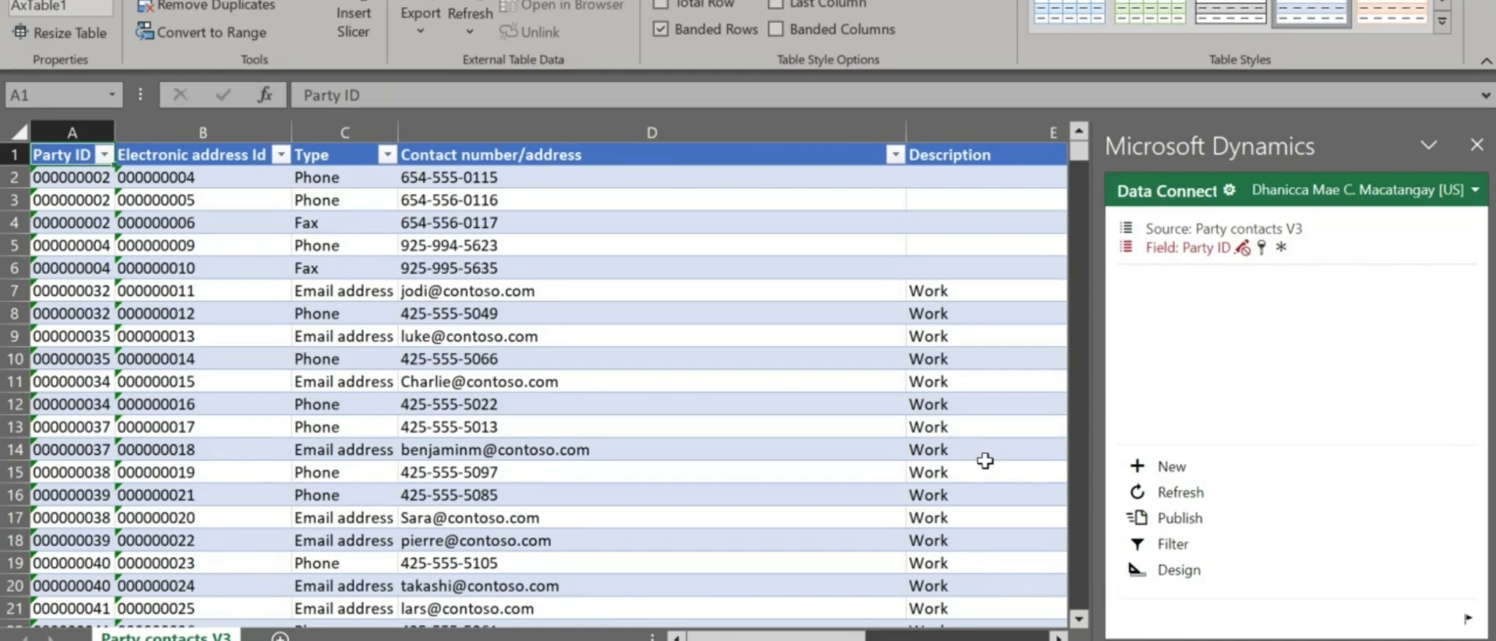